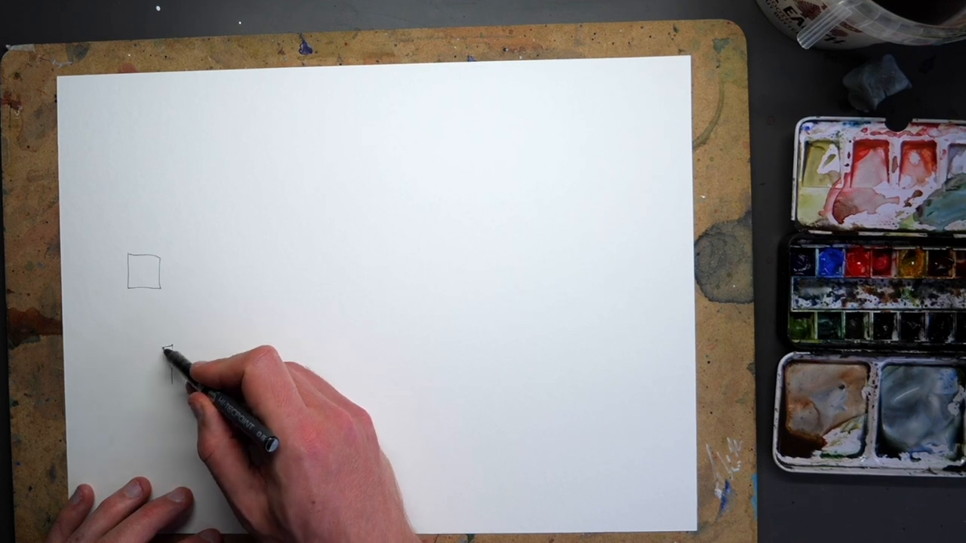
# Step: Add strokes to the box and cube studies, then outline the right-hand boat's hull and underside
pyautogui.moveTo(159, 347); pyautogui.dragTo(178, 385)
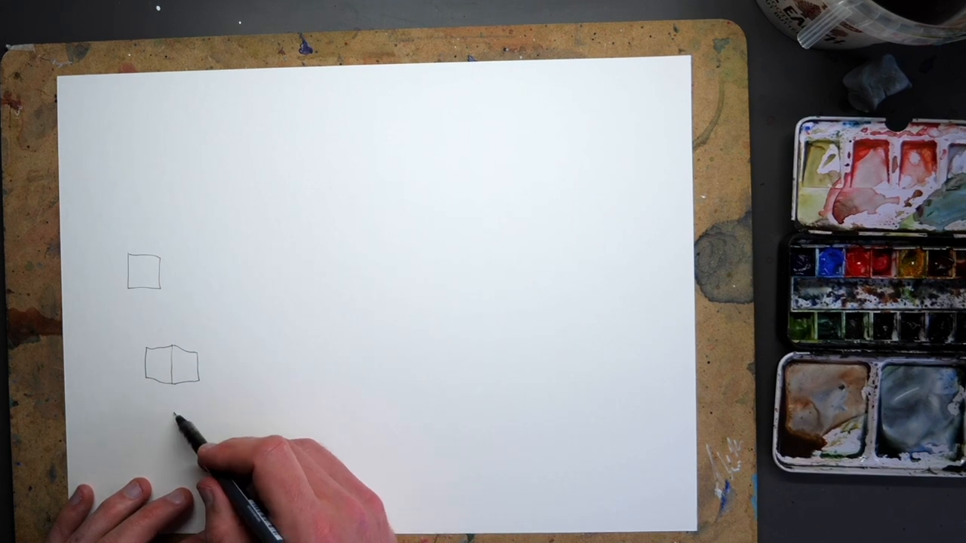
pyautogui.moveTo(173, 419); pyautogui.dragTo(159, 438)
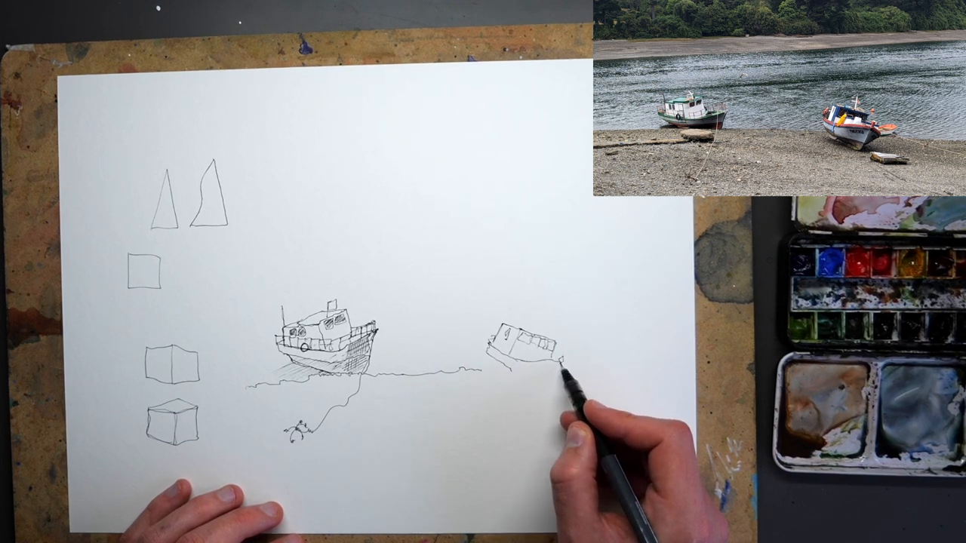
pyautogui.moveTo(562, 382); pyautogui.dragTo(543, 389)
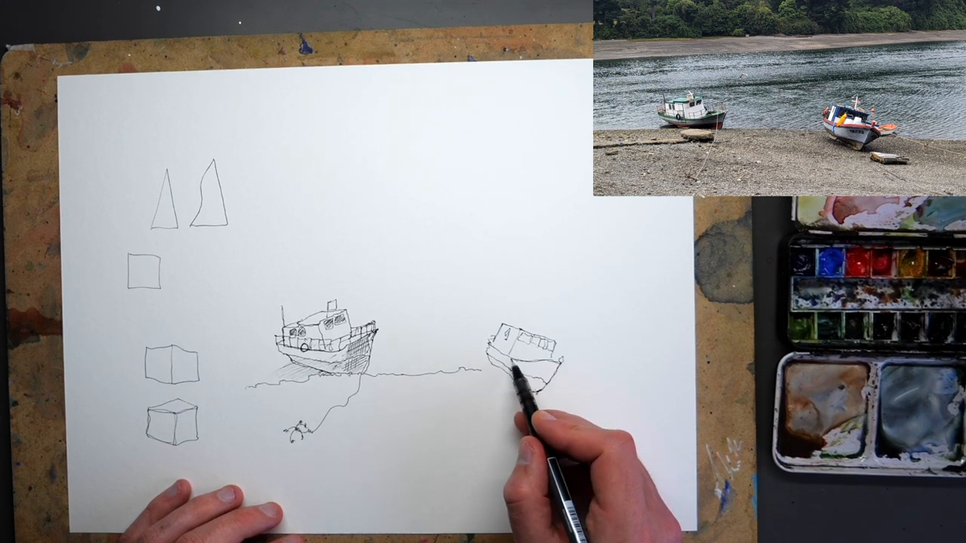
pyautogui.moveTo(521, 370); pyautogui.dragTo(543, 377)
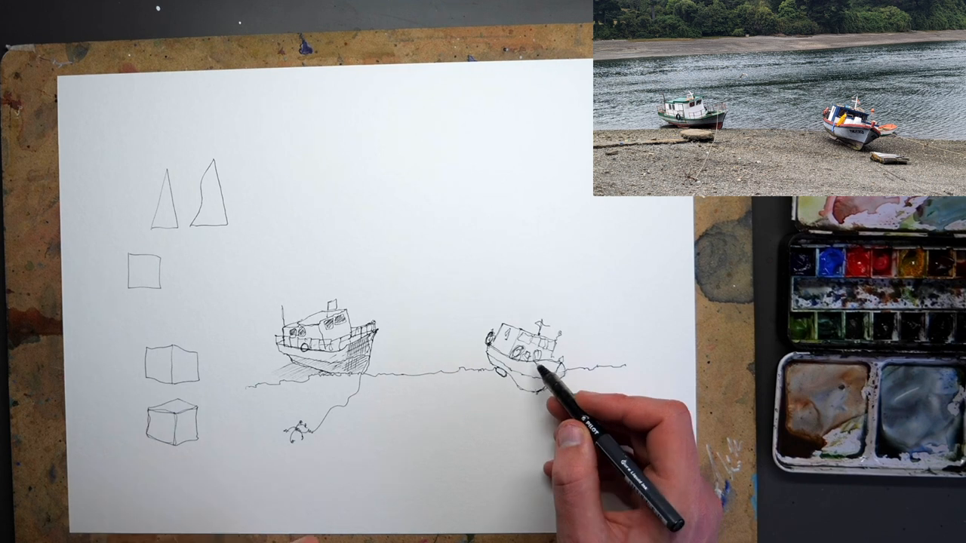
pyautogui.moveTo(551, 378)
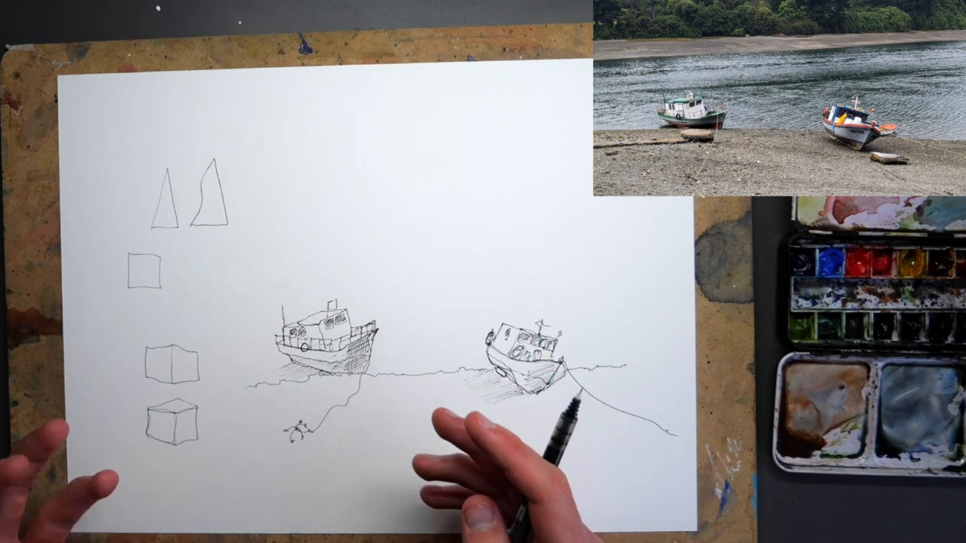
pyautogui.moveTo(400, 498)
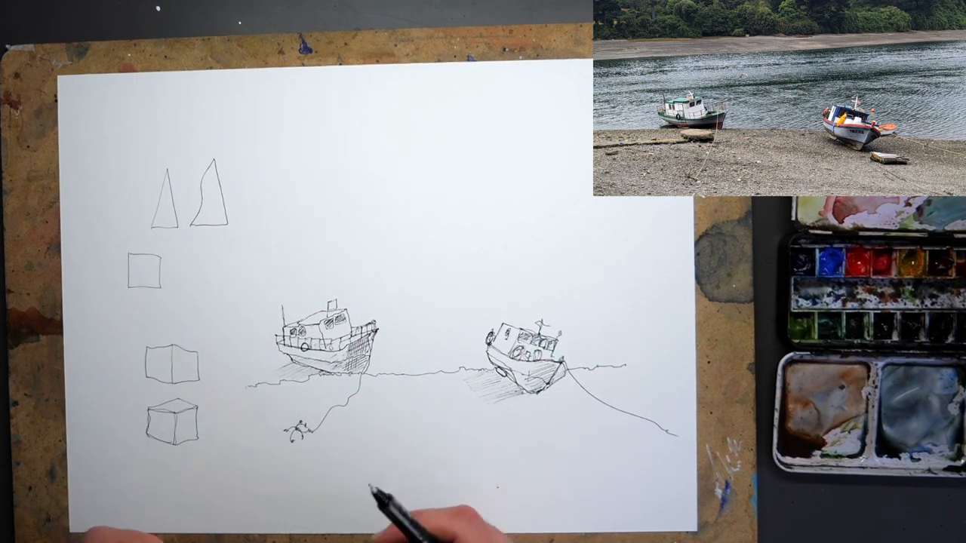